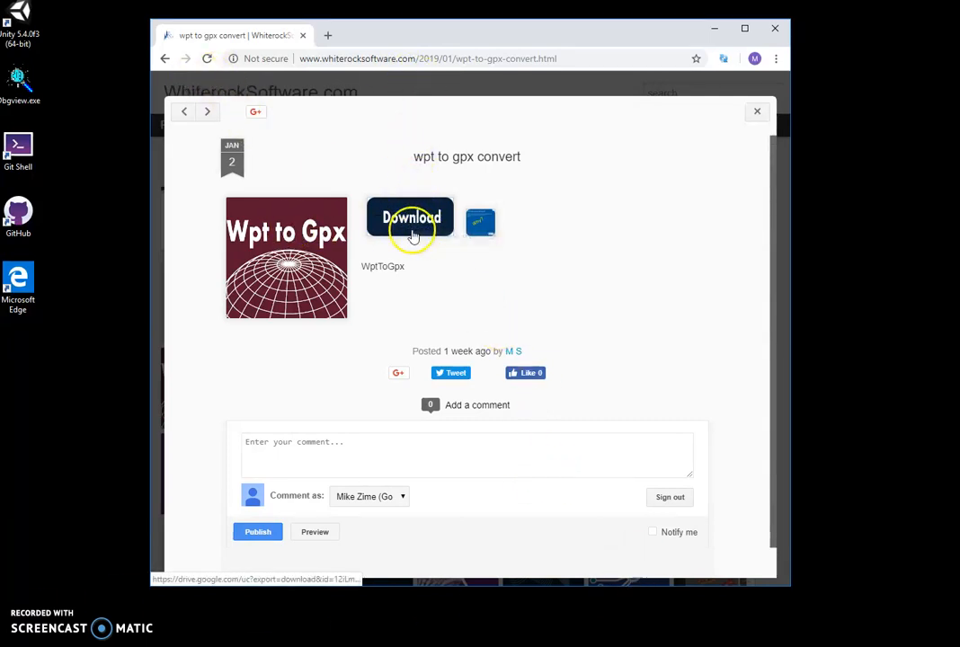
Download the WptToGpxSetup.zip installer archive from the wpt to gpx convert page.
{"action": "left_click", "coordinate": [410, 216]}
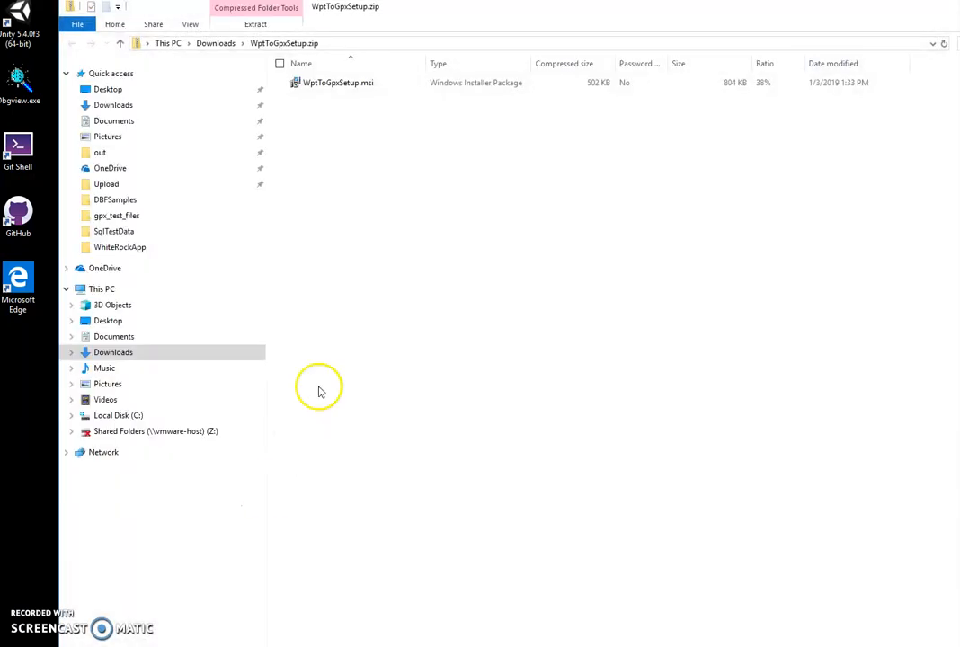
Run WptToGpxSetup.msi past the SmartScreen warning and install to the default folder.
{"action": "left_click", "coordinate": [339, 82]}
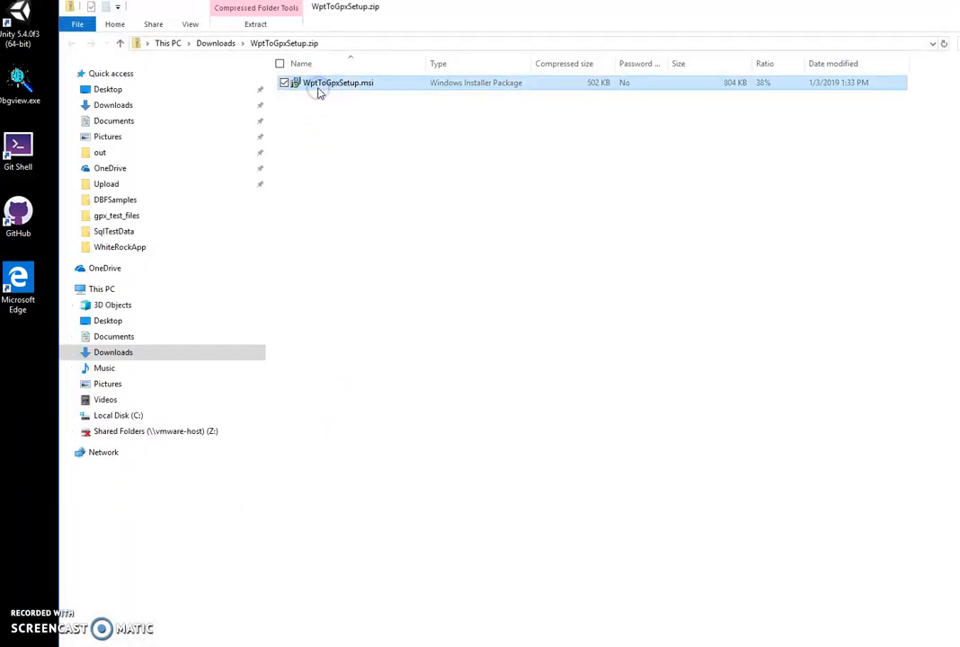
{"action": "double_click", "coordinate": [338, 83]}
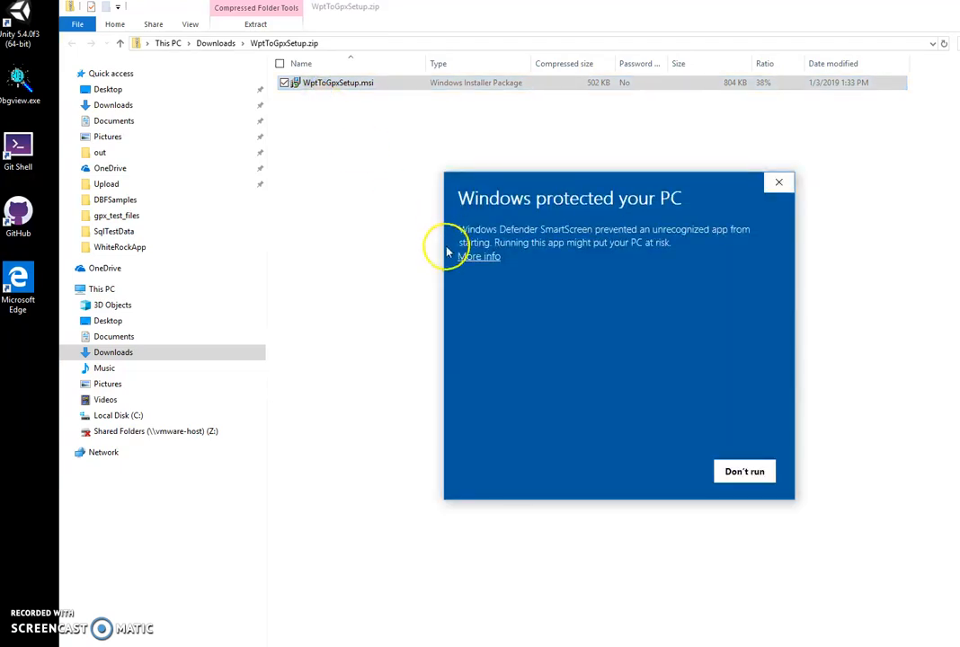
{"action": "left_click", "coordinate": [745, 471]}
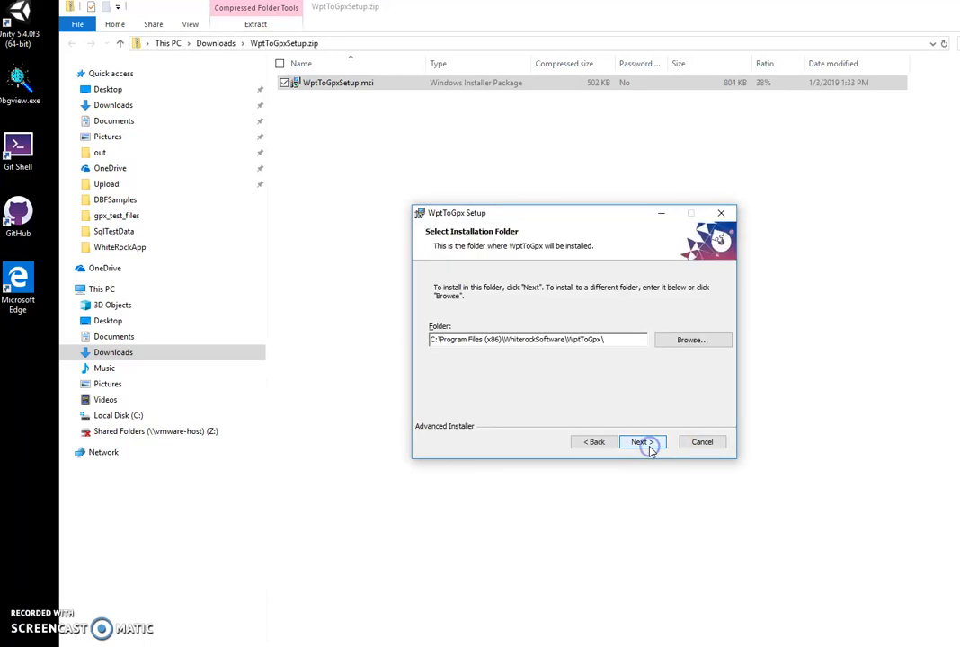
{"action": "left_click", "coordinate": [640, 442]}
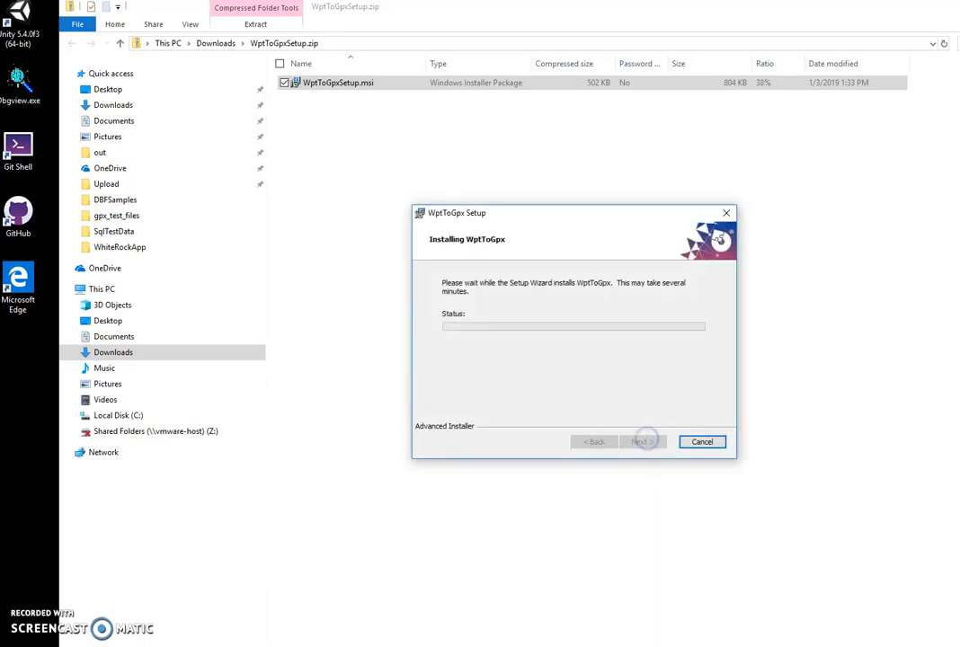
{"action": "mouse_move", "coordinate": [561, 453]}
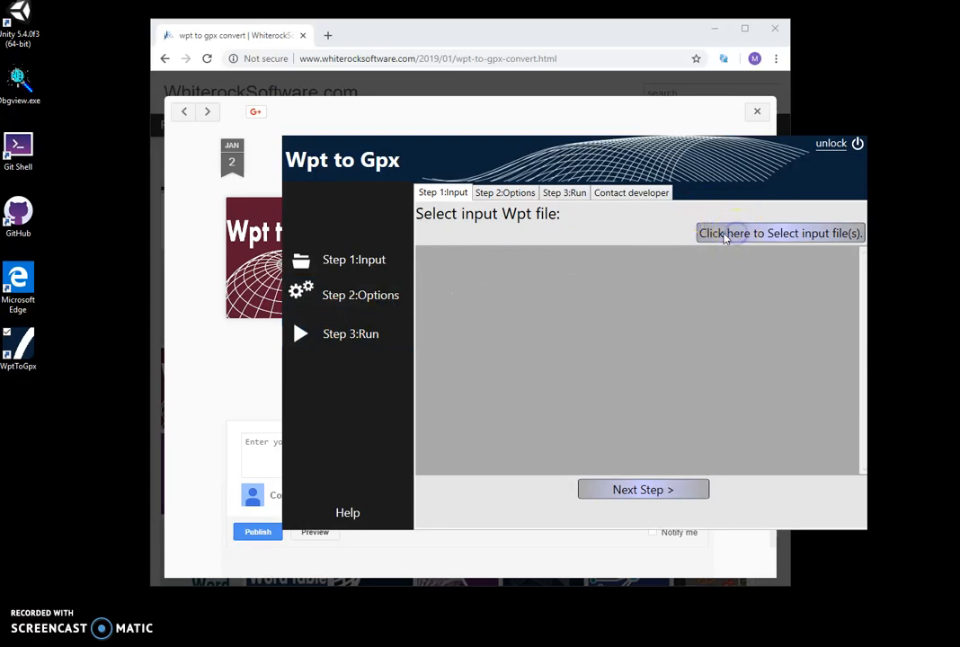
Load Coastal.wpt from Documents as the input waypoint file.
{"action": "left_click", "coordinate": [780, 233]}
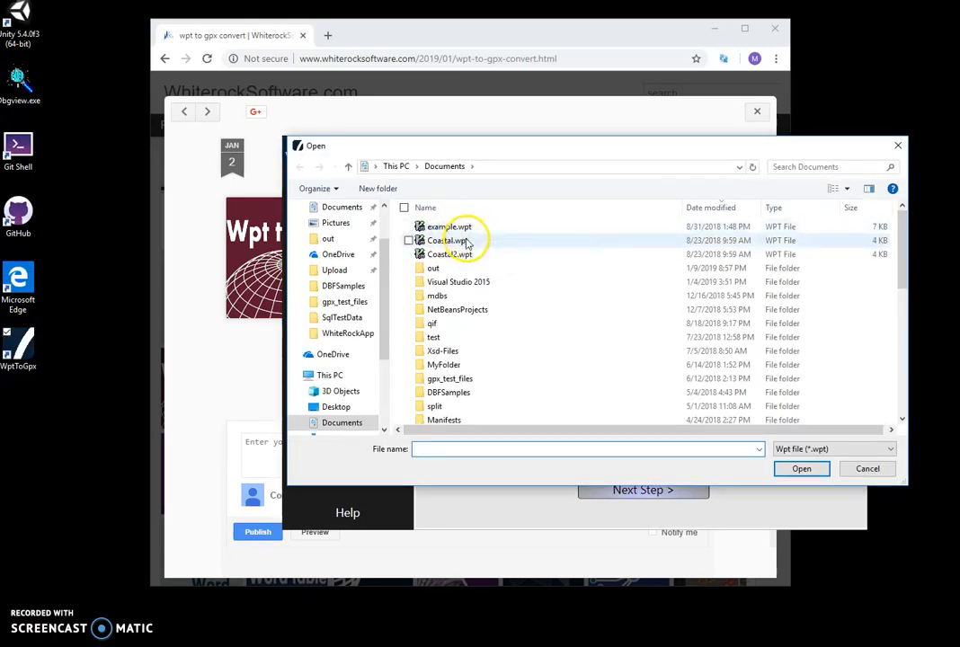
{"action": "left_click", "coordinate": [802, 467]}
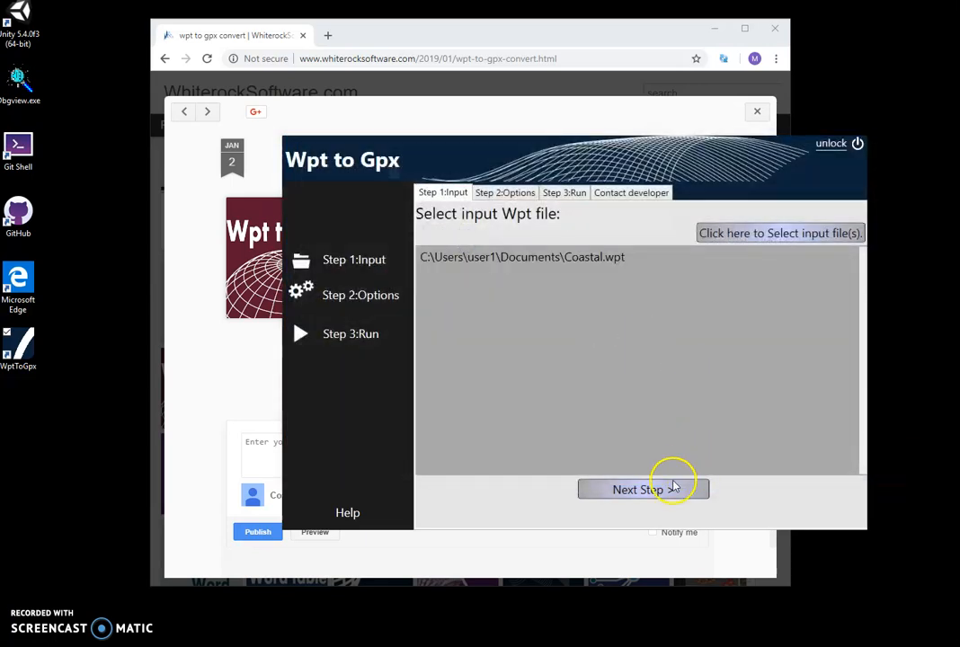
Run the conversion so Coastal.wpt is saved as a timestamped GPX in Documents.
{"action": "left_click", "coordinate": [643, 490]}
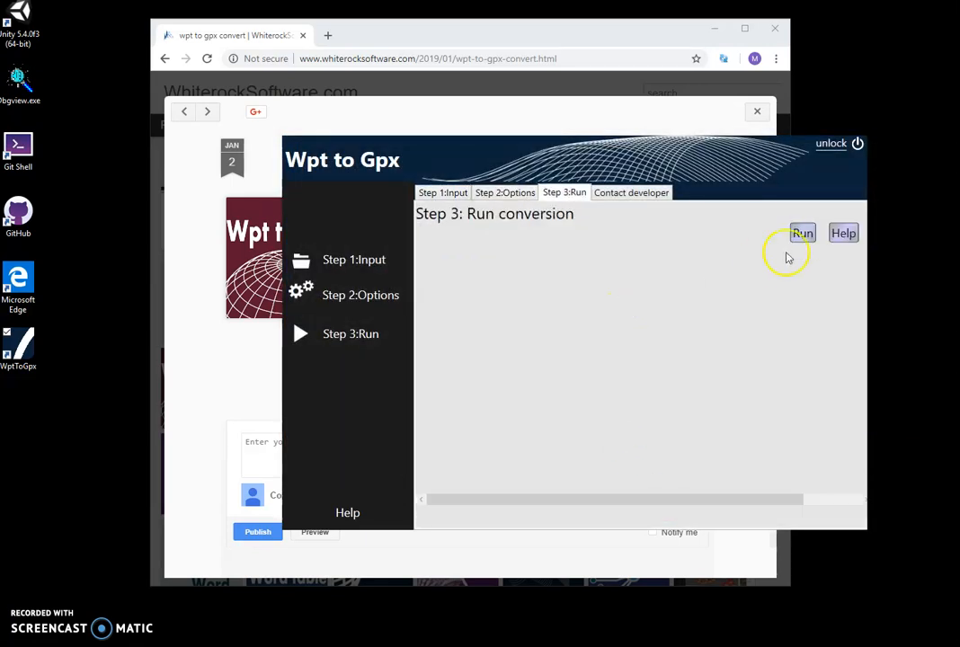
{"action": "left_click", "coordinate": [802, 234]}
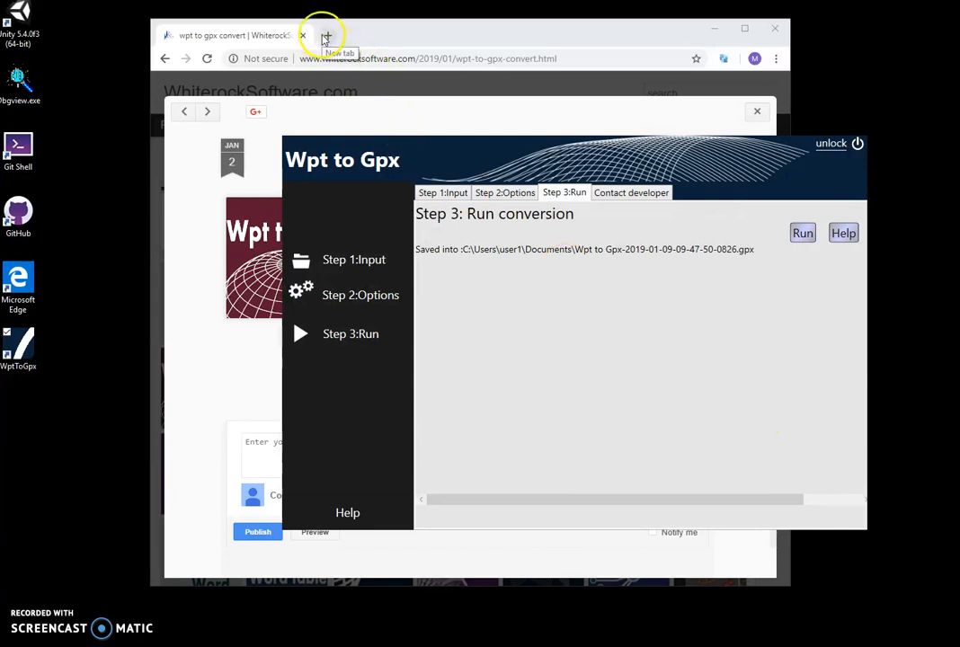
{"action": "mouse_move", "coordinate": [630, 255]}
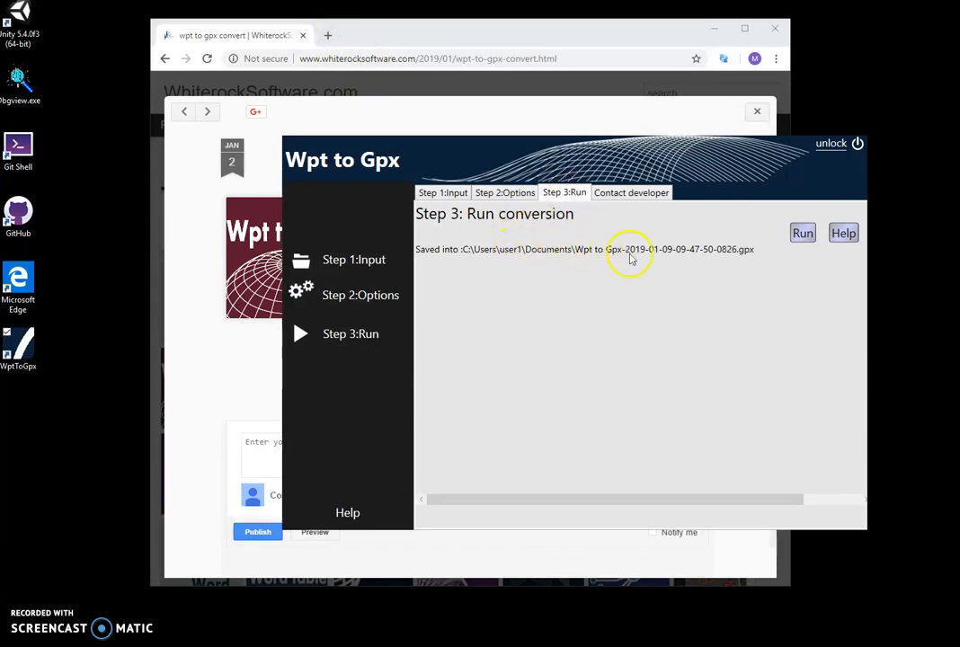
{"action": "left_click", "coordinate": [485, 36]}
{"action": "type", "text": "m"}
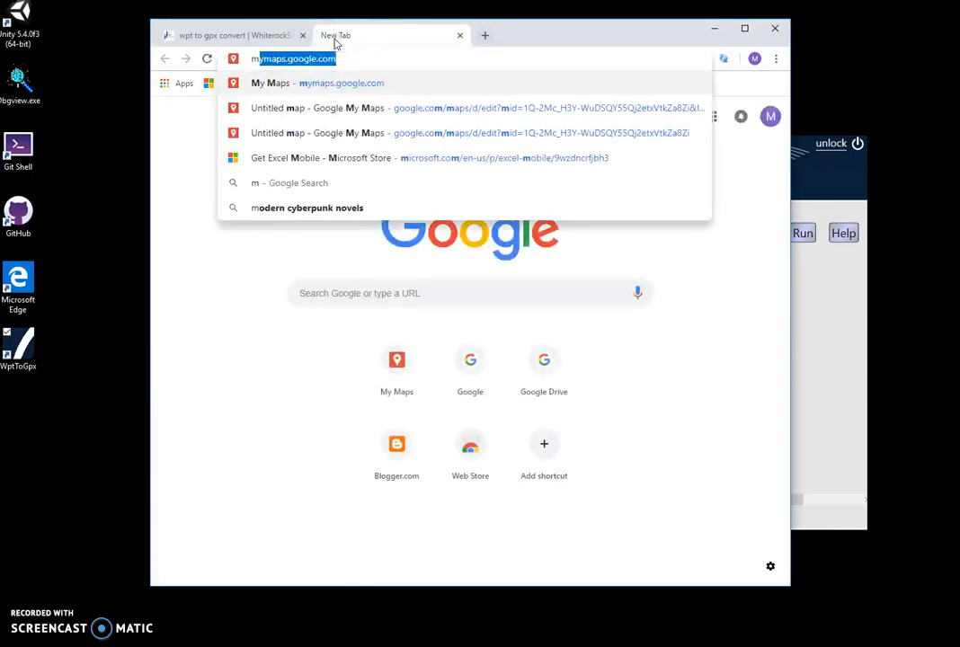
Go to mymaps.google.com and start importing data into the Untitled map's layer.
{"action": "left_click", "coordinate": [316, 83]}
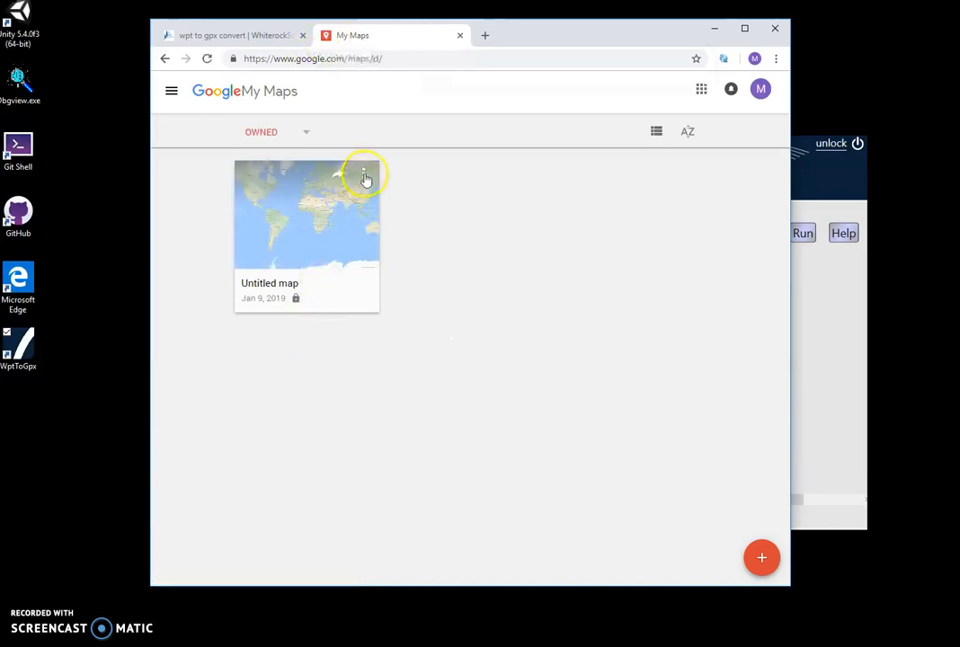
{"action": "mouse_move", "coordinate": [237, 288]}
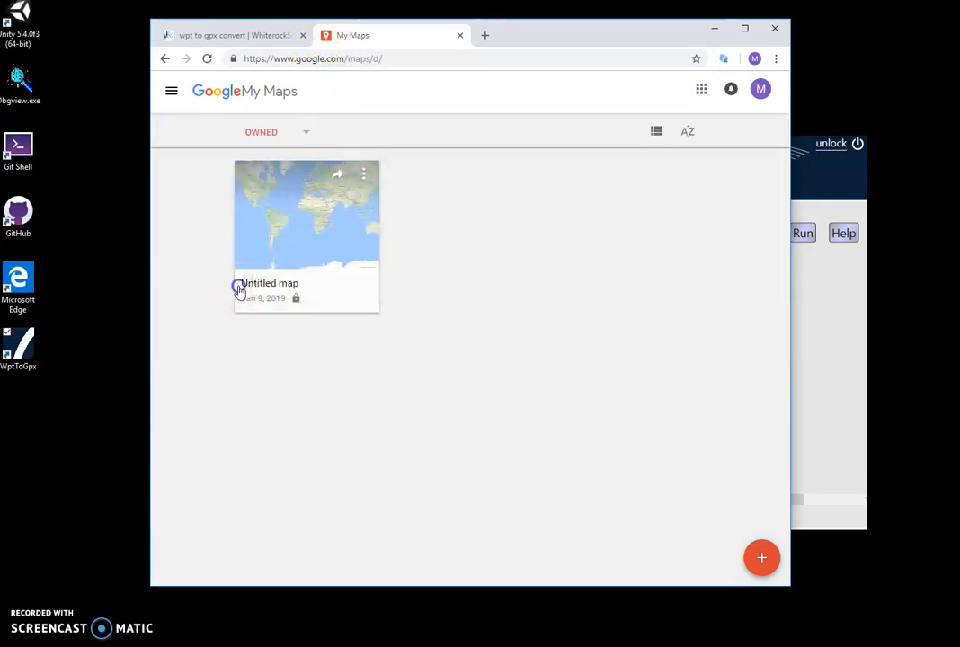
{"action": "left_click", "coordinate": [306, 216]}
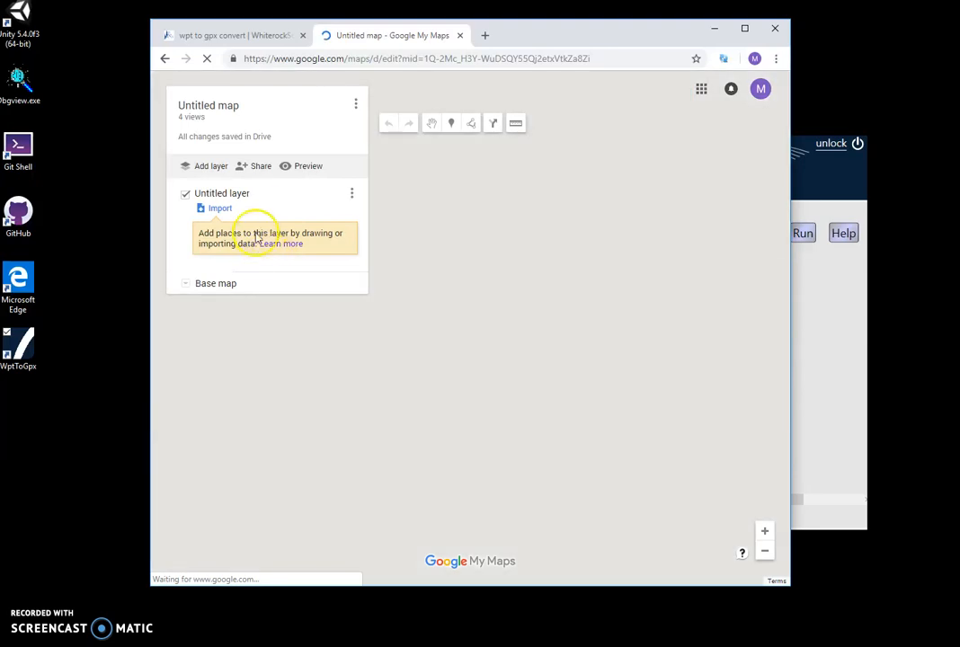
{"action": "left_click", "coordinate": [220, 208]}
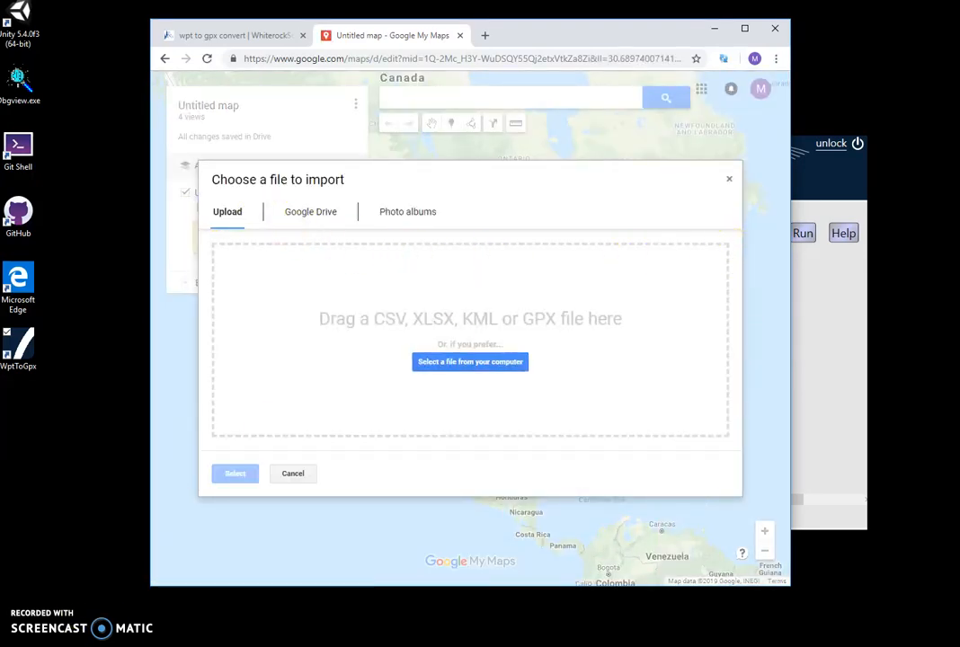
Import the Wpt to Gpx-2019-01-09 .gpx file from Documents as the map layer.
{"action": "left_click", "coordinate": [470, 362]}
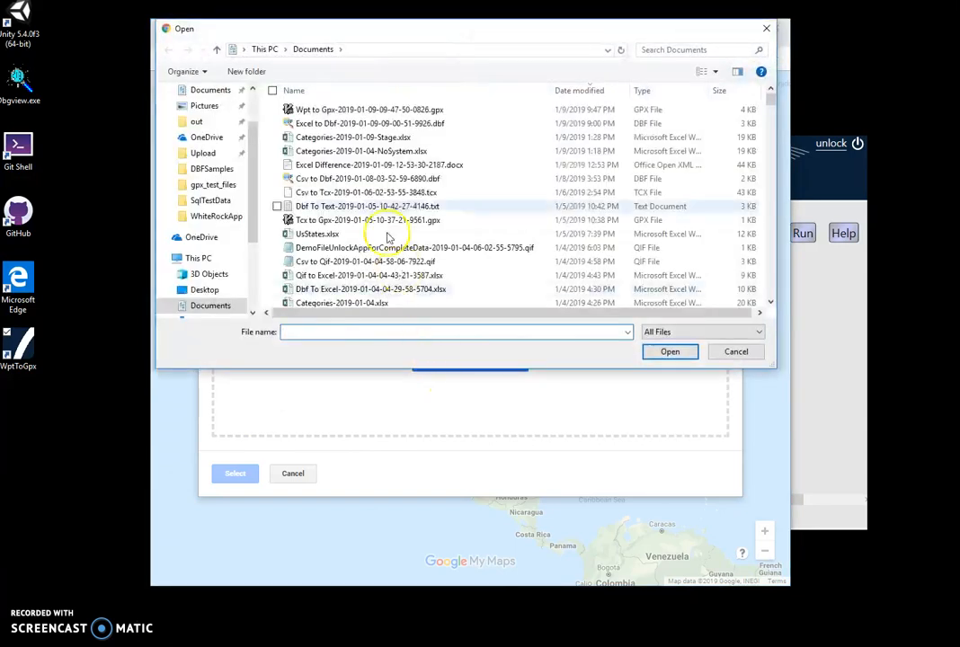
{"action": "left_click", "coordinate": [669, 351]}
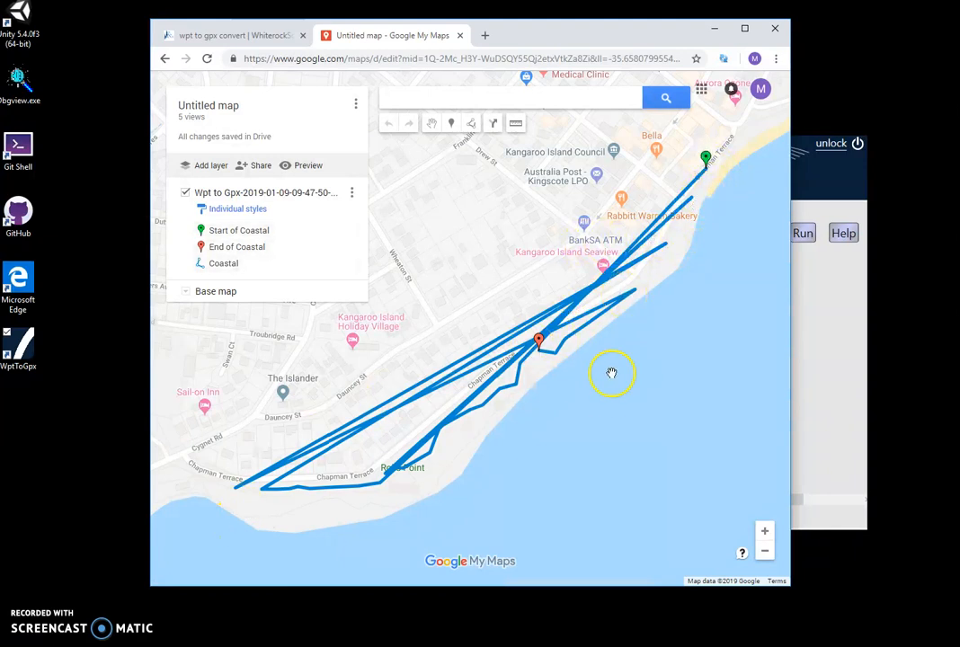
{"action": "mouse_move", "coordinate": [651, 237]}
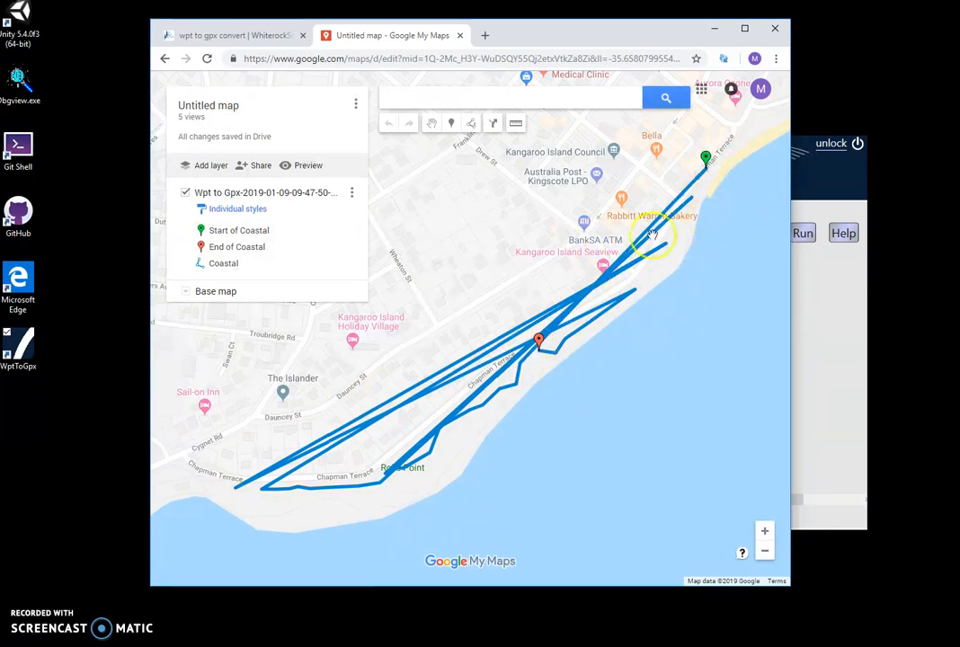
{"action": "mouse_move", "coordinate": [540, 421]}
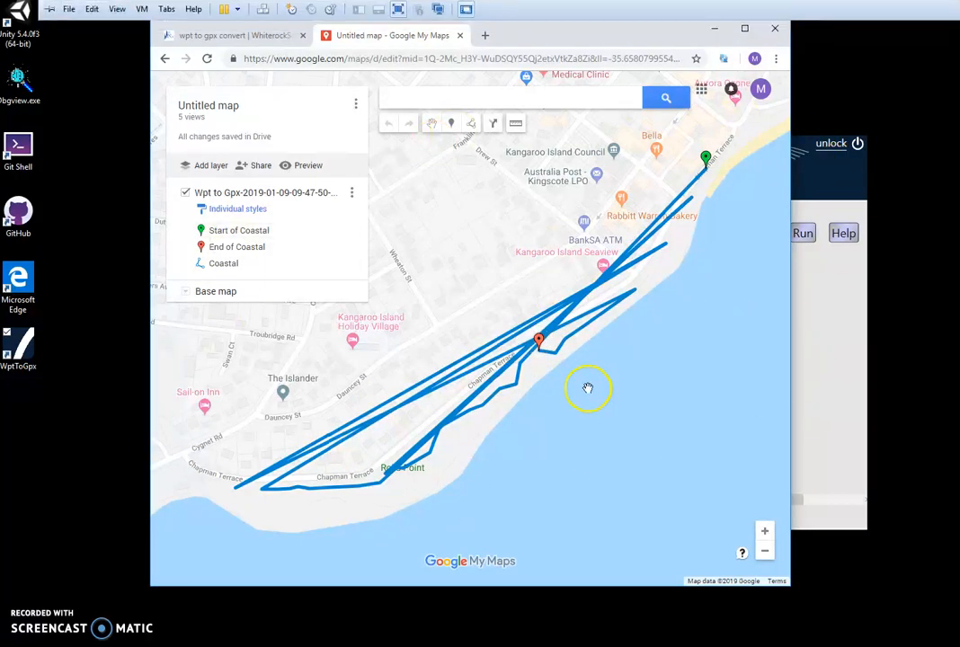
{"action": "mouse_move", "coordinate": [119, 595]}
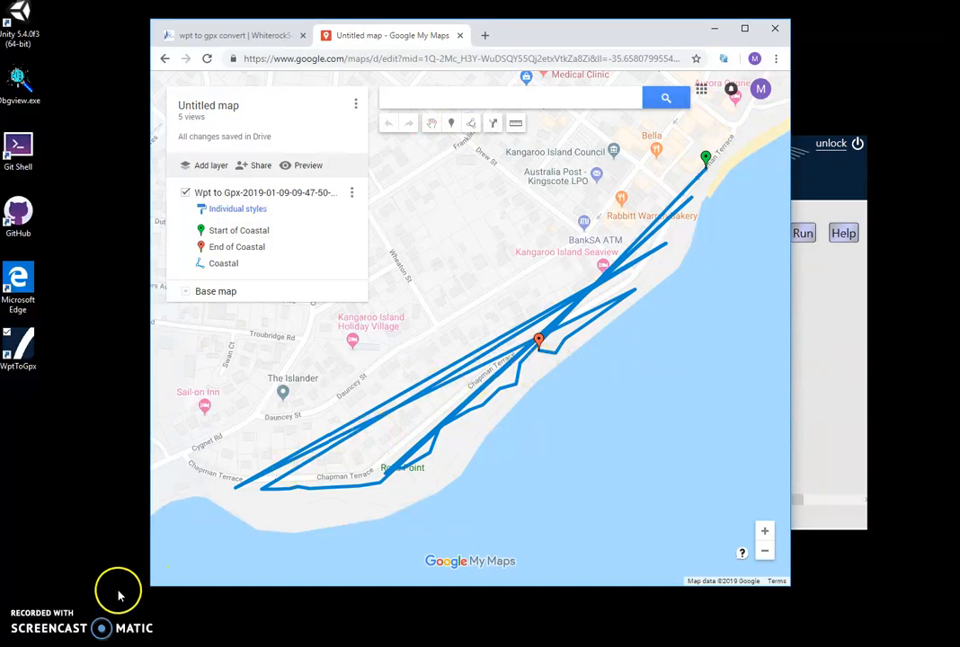